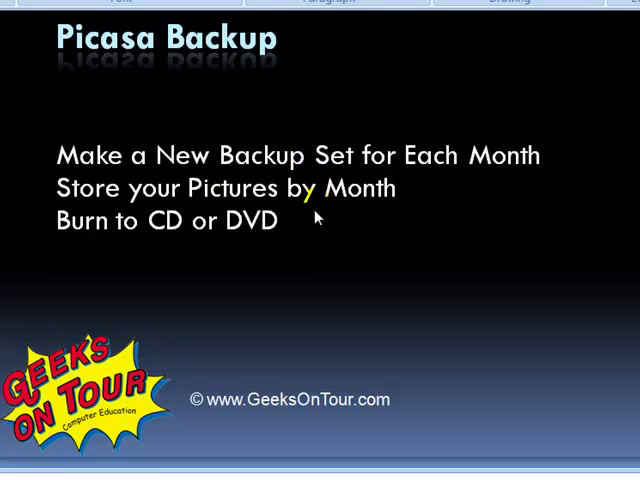
mouse_move(268, 252)
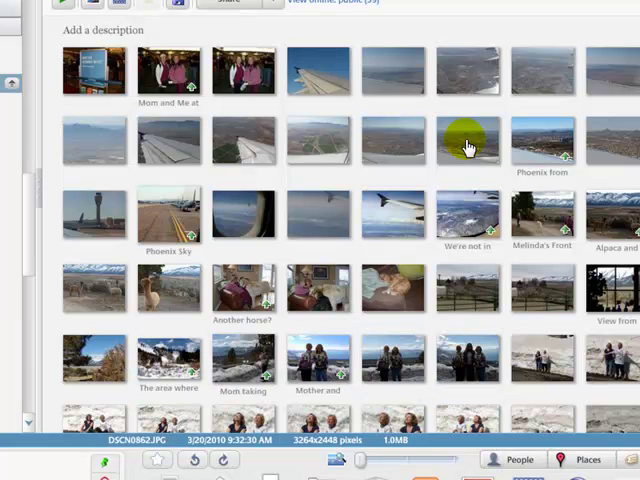
mouse_move(444, 8)
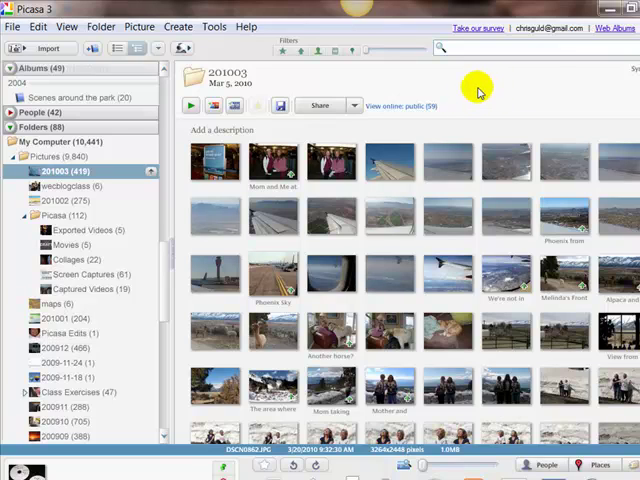
mouse_move(390, 180)
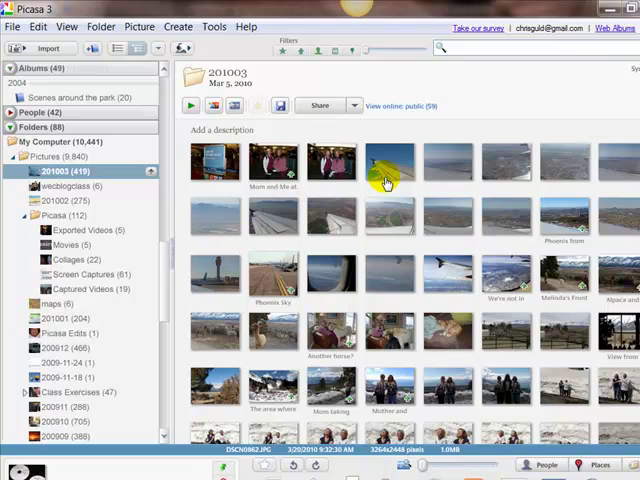
mouse_move(30, 174)
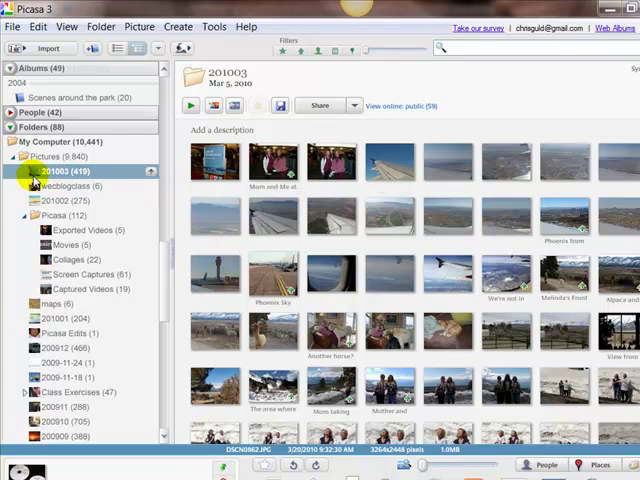
Select January folder 201001 and start Backup Pictures from the Tools menu
click(60, 172)
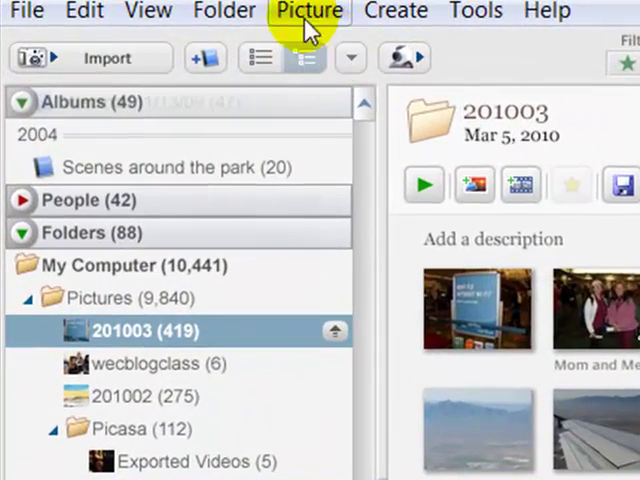
mouse_move(308, 56)
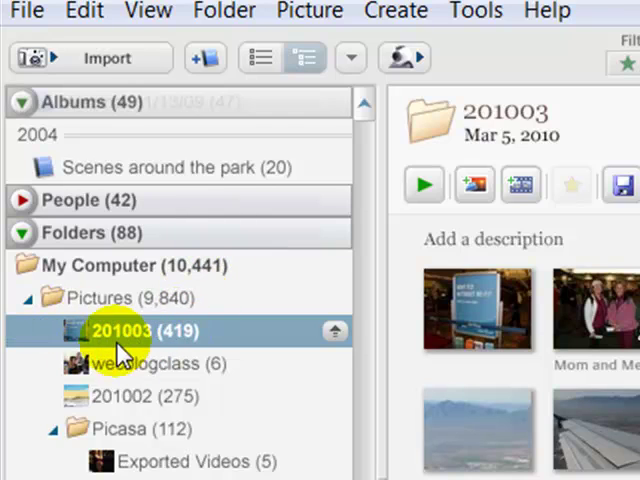
mouse_move(176, 330)
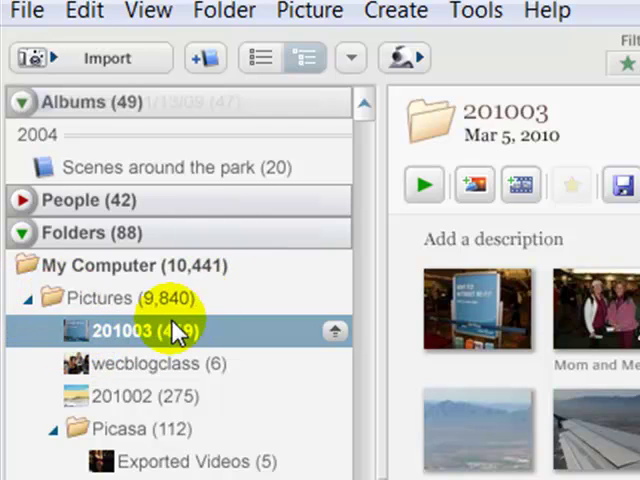
mouse_move(104, 344)
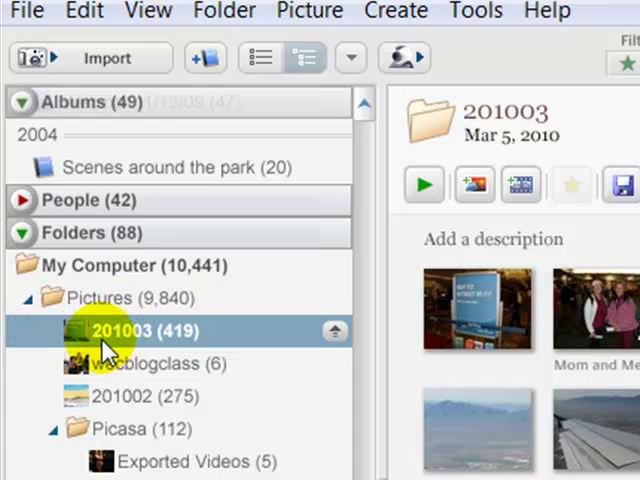
mouse_move(160, 344)
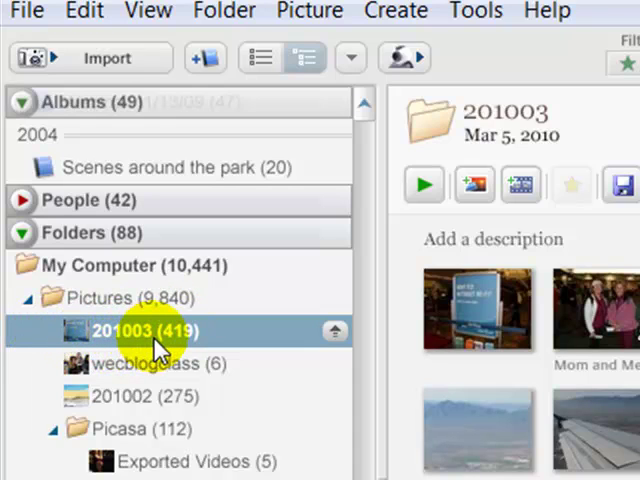
mouse_move(140, 348)
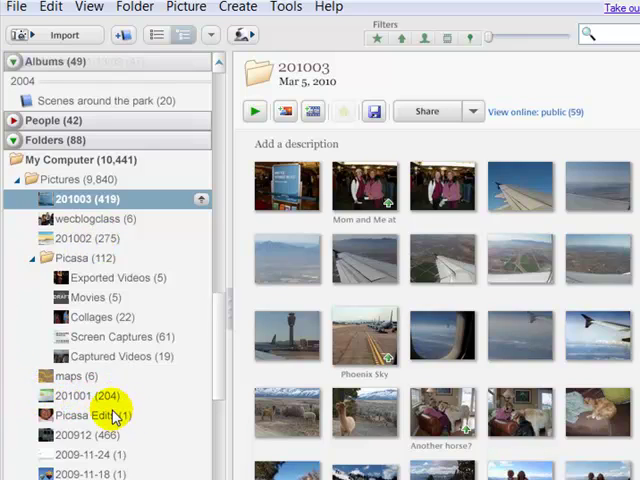
click(80, 396)
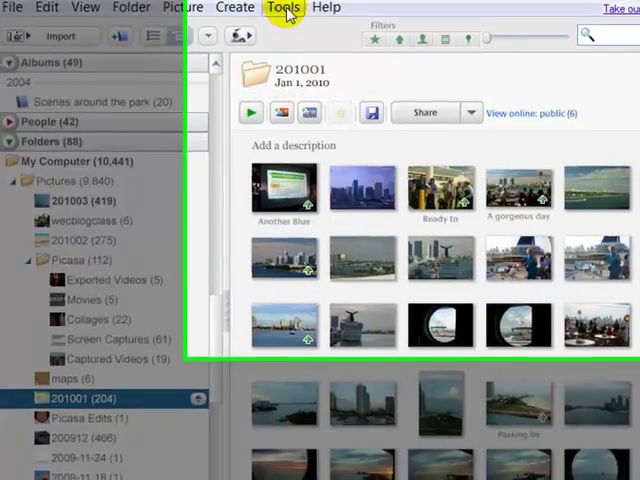
click(284, 8)
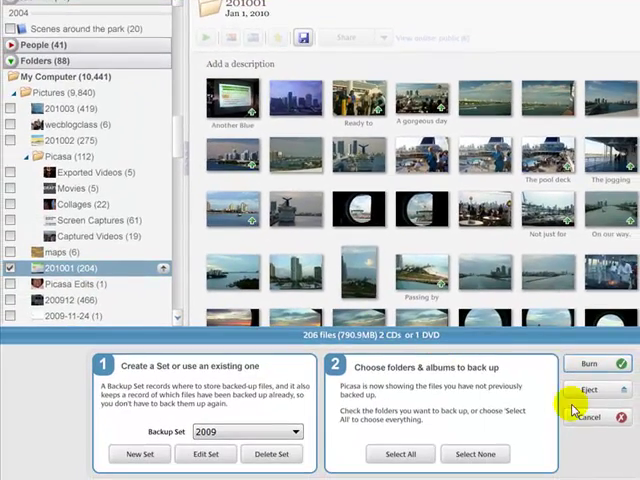
mouse_move(234, 388)
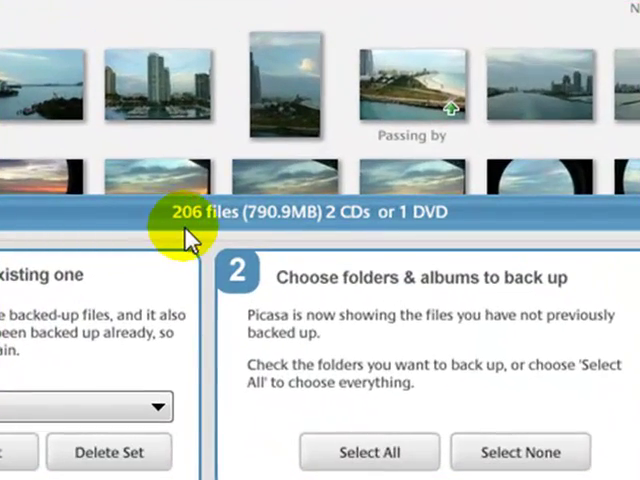
mouse_move(288, 224)
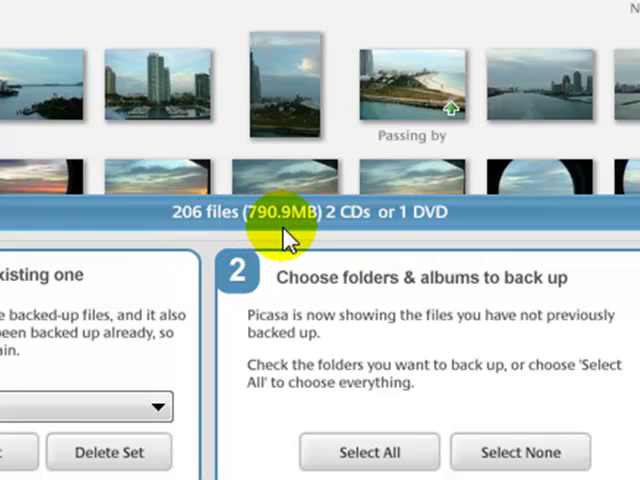
mouse_move(356, 218)
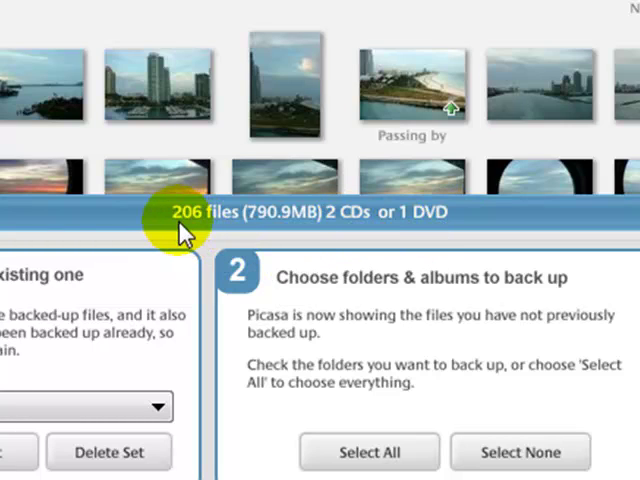
mouse_move(418, 228)
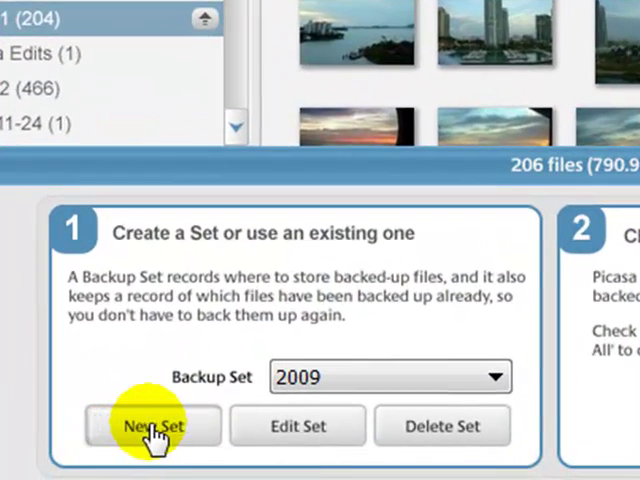
Create a new CD/DVD backup set named 201001 covering all file types
click(152, 424)
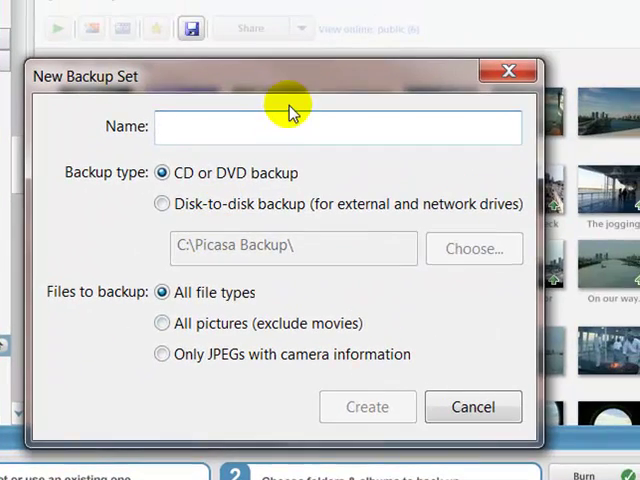
text(201001)
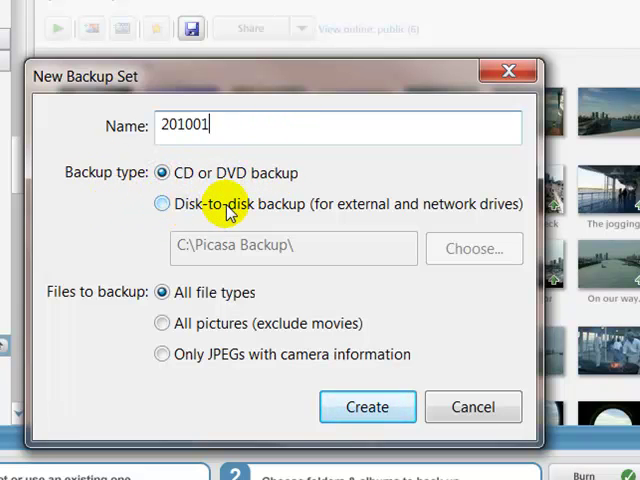
mouse_move(490, 204)
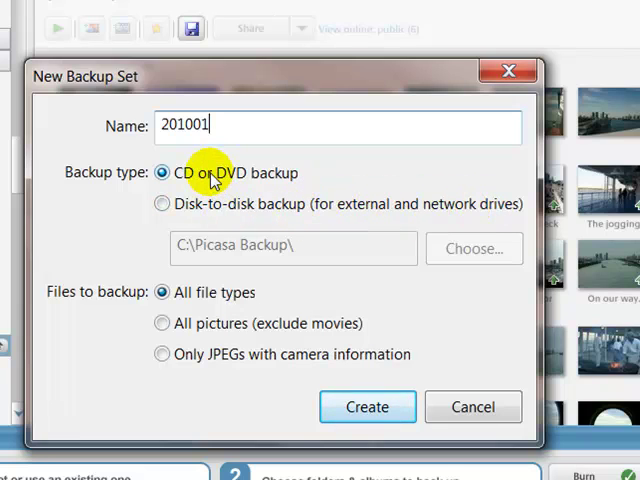
mouse_move(100, 300)
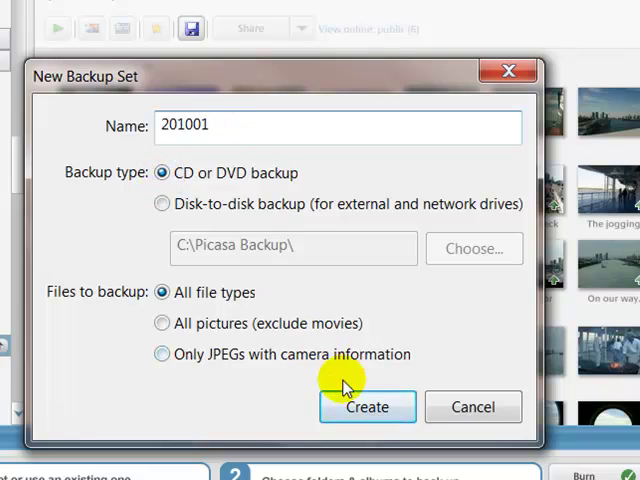
click(368, 408)
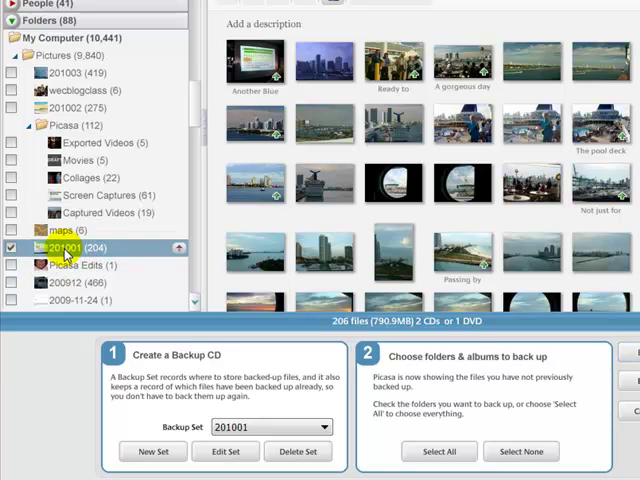
Tick the January folders, giving 7 folders, 355 files, 1.1 GB for the 201001 set
click(12, 246)
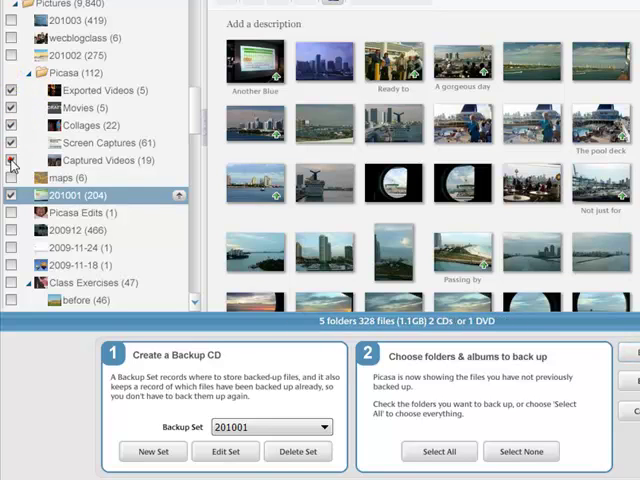
click(12, 160)
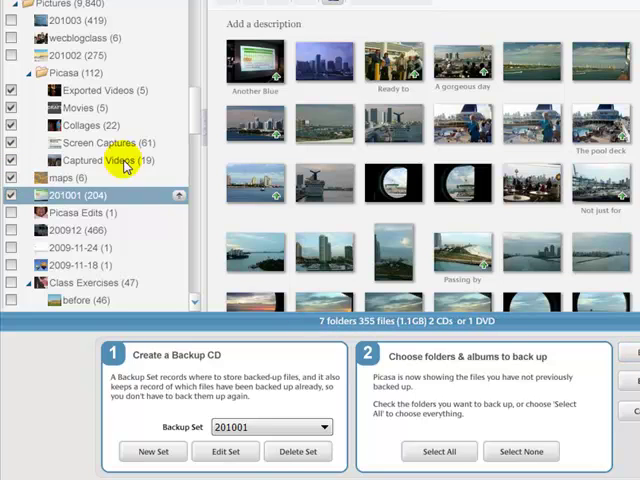
mouse_move(36, 212)
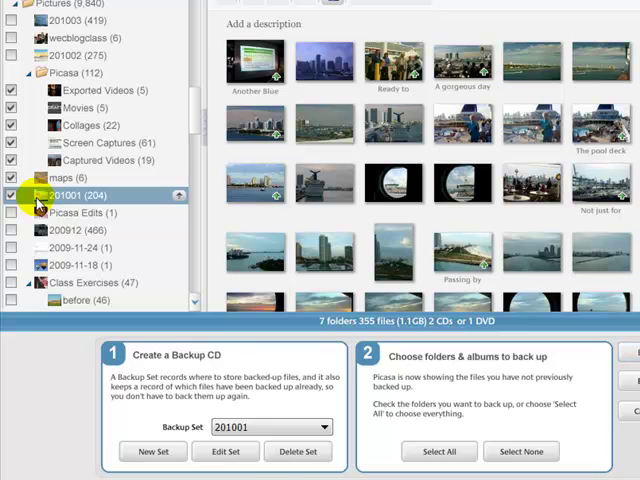
click(12, 196)
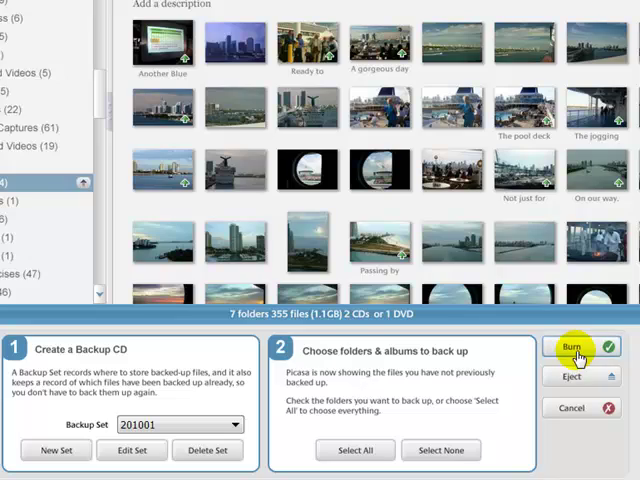
Burn the 201001 backup to disc and eject the finished disc
click(578, 344)
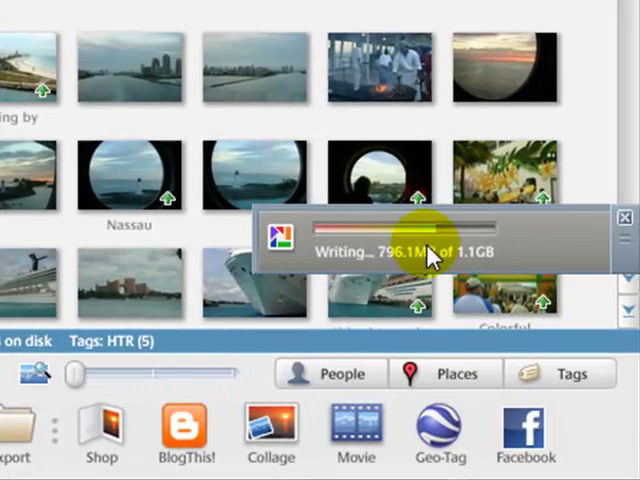
mouse_move(10, 104)
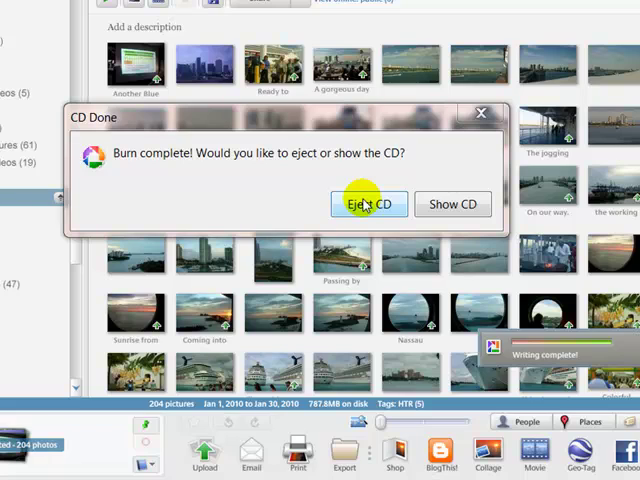
mouse_move(344, 152)
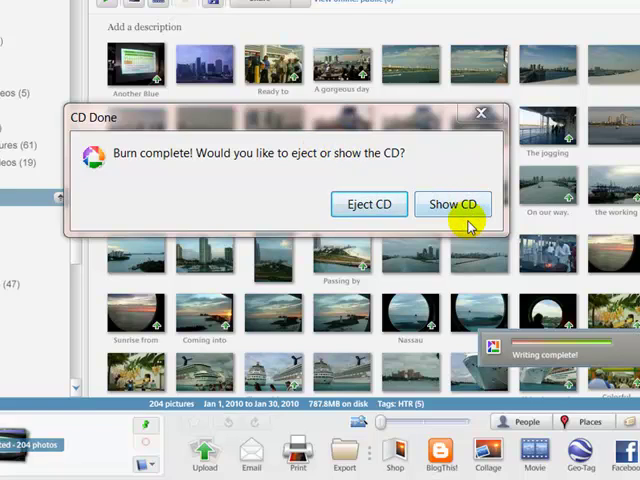
mouse_move(444, 208)
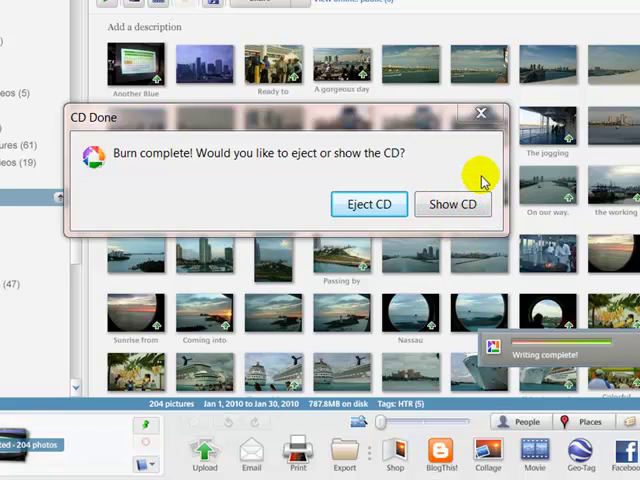
mouse_move(368, 204)
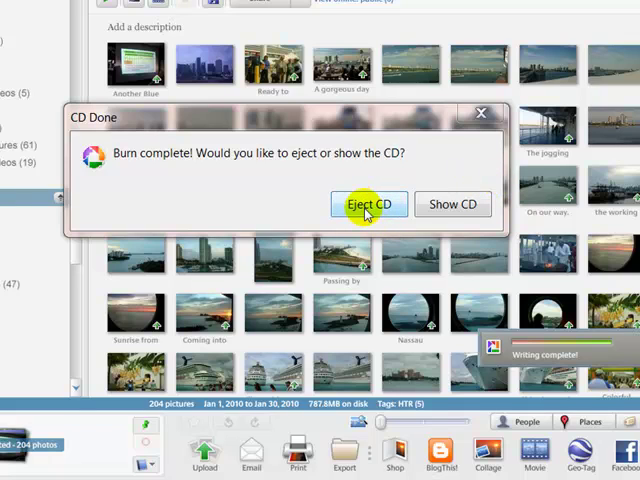
click(368, 204)
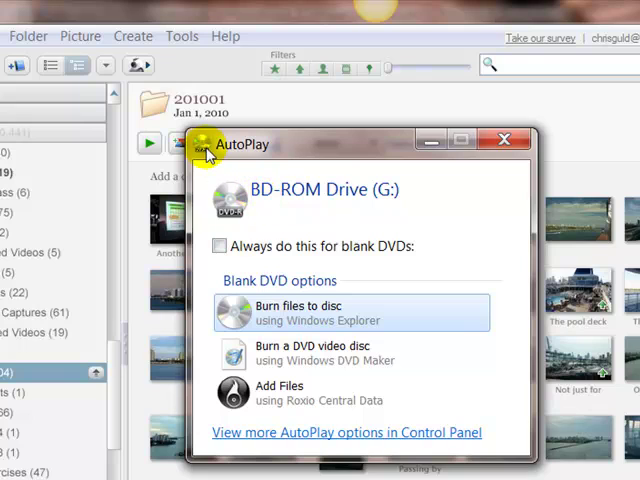
mouse_move(508, 164)
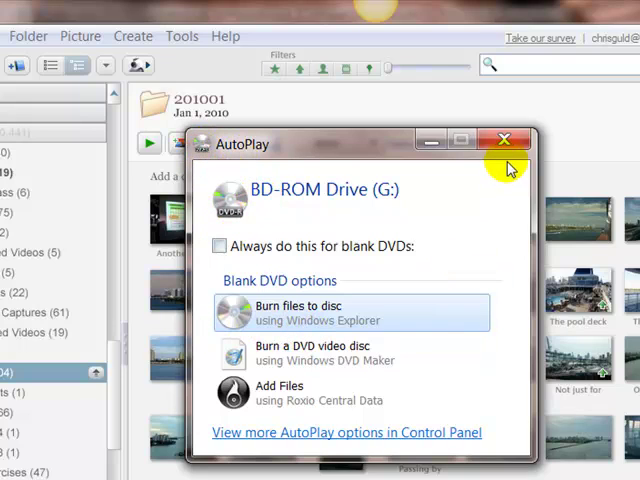
mouse_move(504, 140)
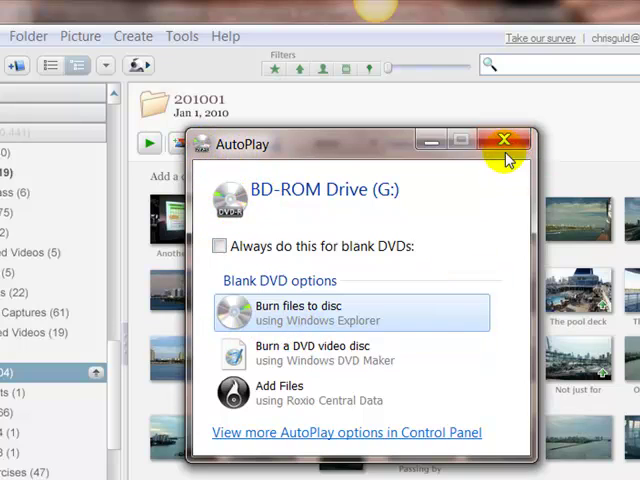
Close the AutoPlay prompt for blank drive G: and return to a fresh New Backup Set form
click(504, 140)
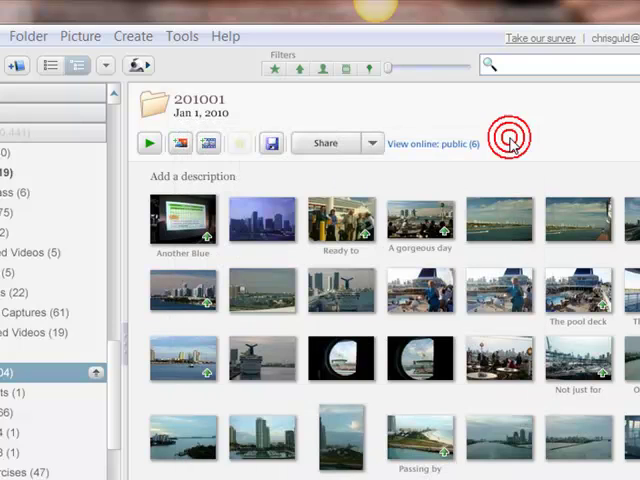
click(180, 36)
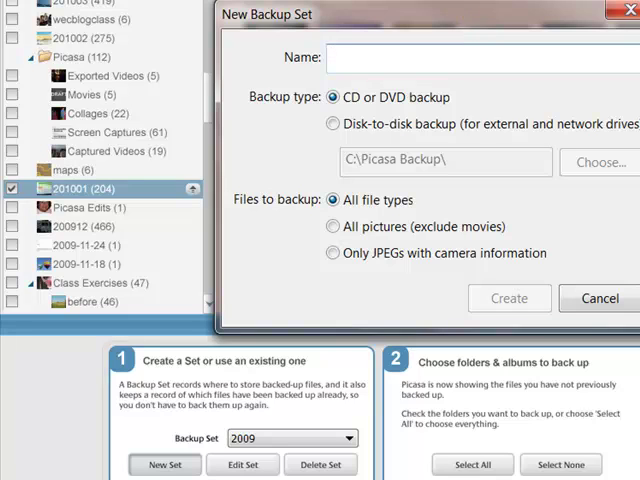
Create CD/DVD backup set 201002 and include the 201002 folder, 278 files, 716.6 MB
text(201002)
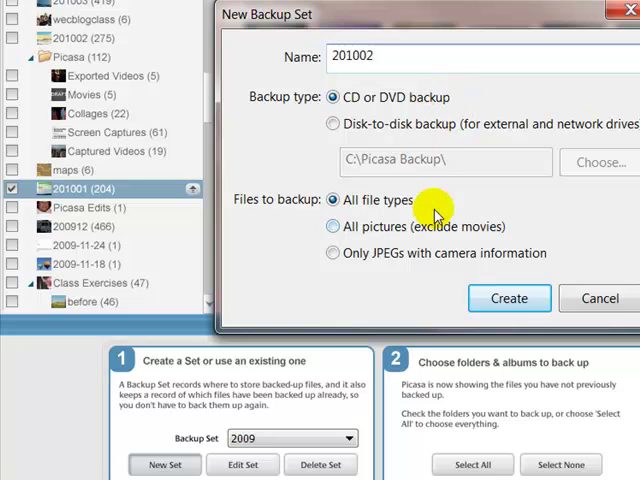
click(508, 298)
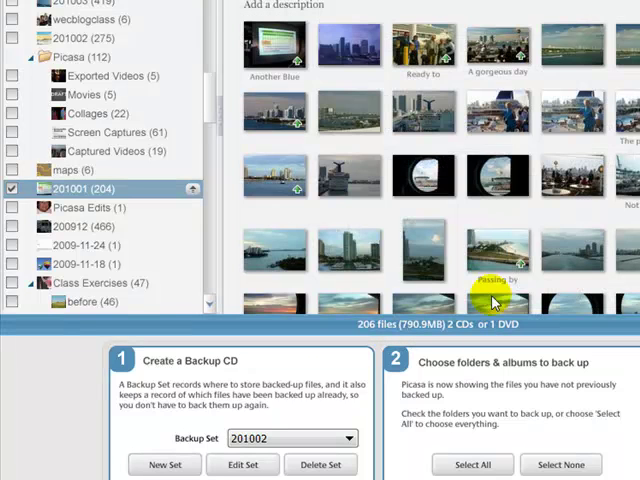
click(12, 188)
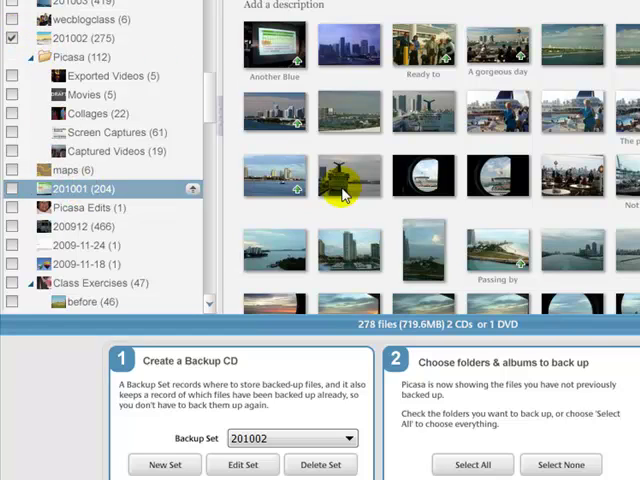
mouse_move(370, 336)
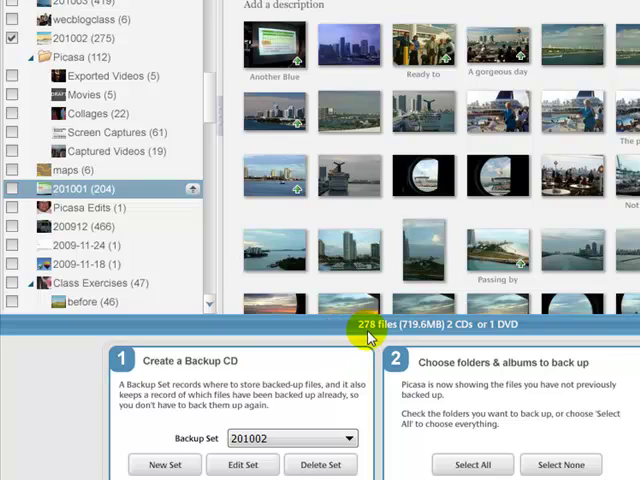
mouse_move(420, 332)
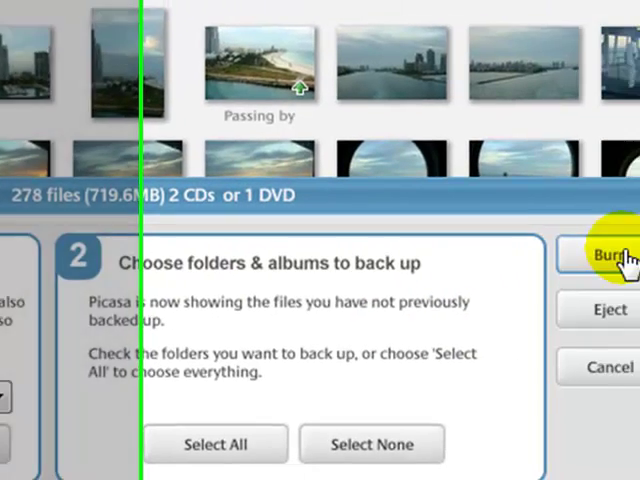
Burn the 201002 backup set to the DVD until the burn completes
click(610, 256)
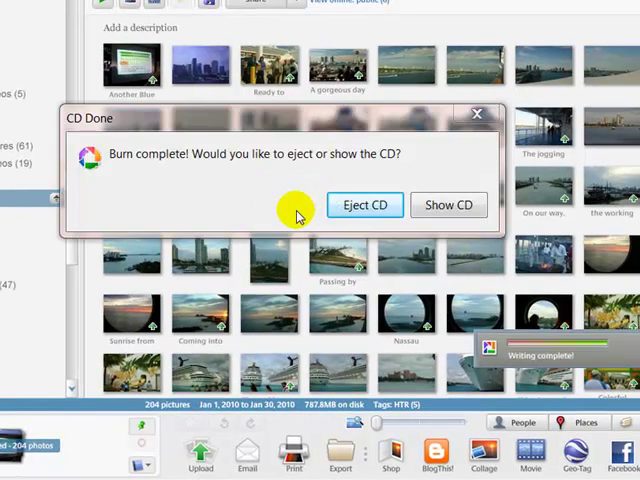
mouse_move(448, 204)
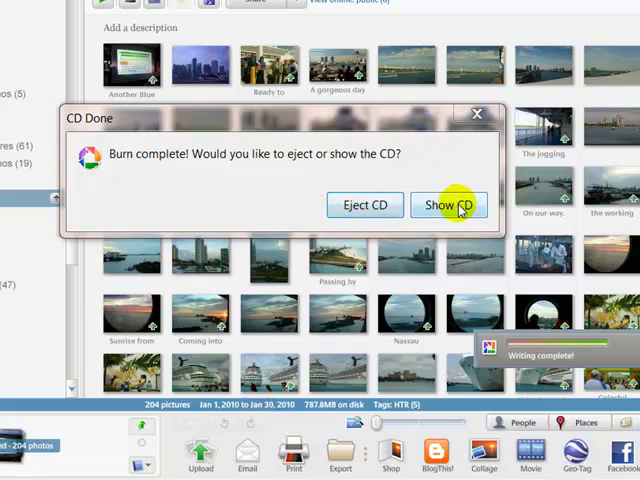
Show the burned disc and cancel the Restore from a Picasa backup prompt
click(448, 204)
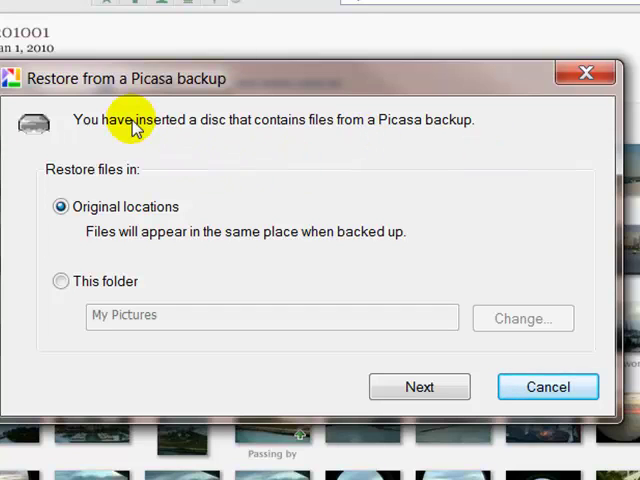
mouse_move(148, 180)
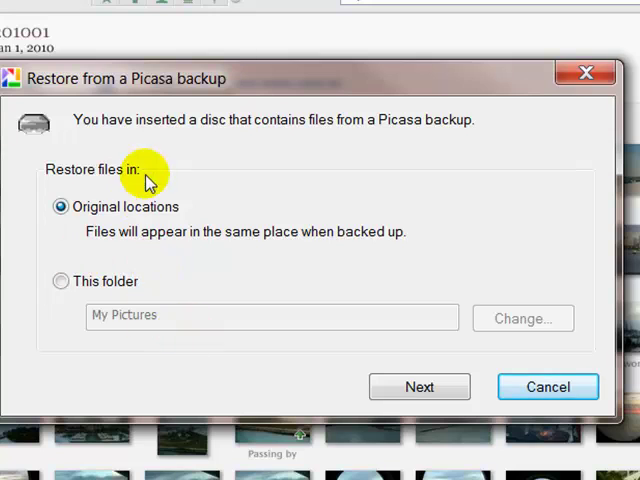
mouse_move(262, 130)
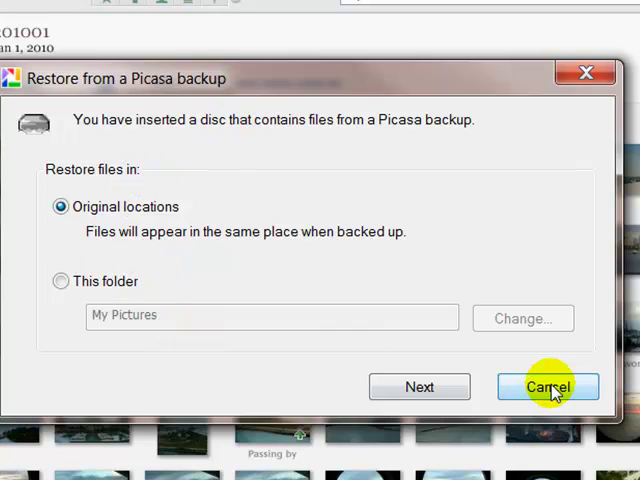
click(548, 386)
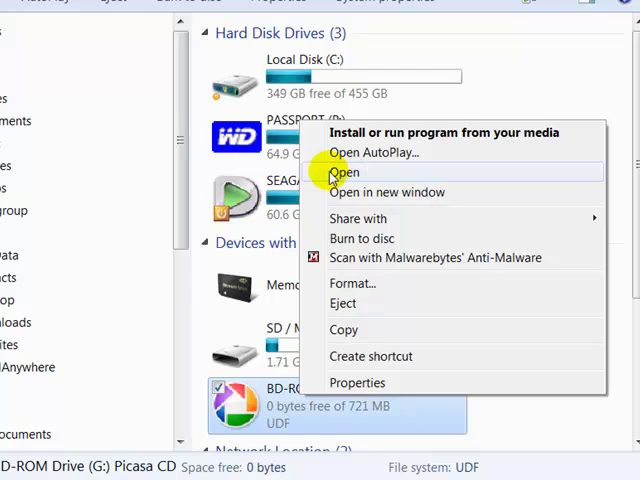
mouse_move(344, 172)
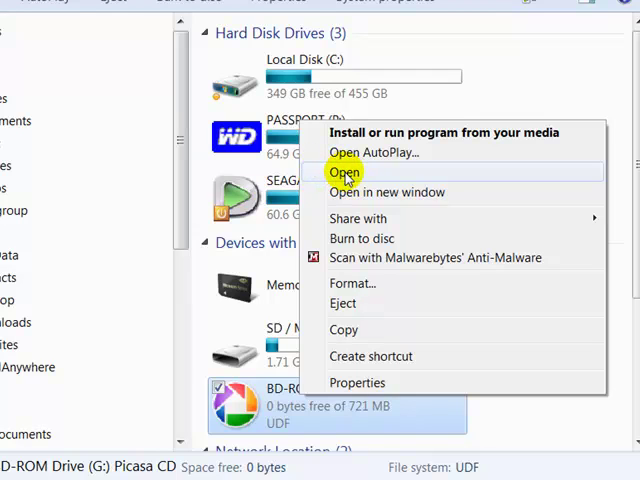
Open BD-ROM Drive (G:) to reveal the Picasa disc's six files
click(344, 172)
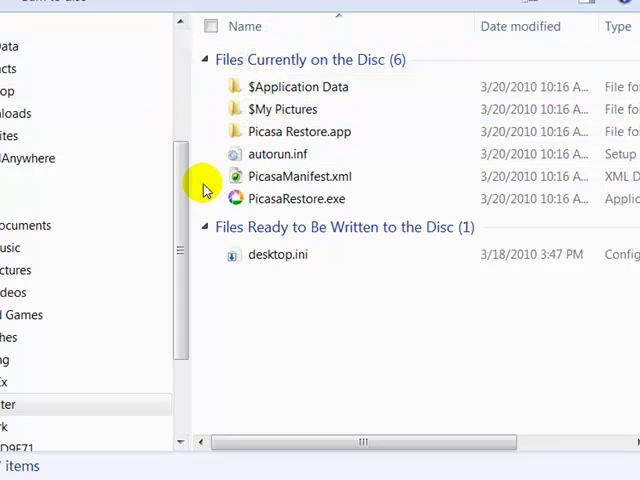
Navigate into the disc's $My Pictures\201002 folder holding 277 files
click(284, 198)
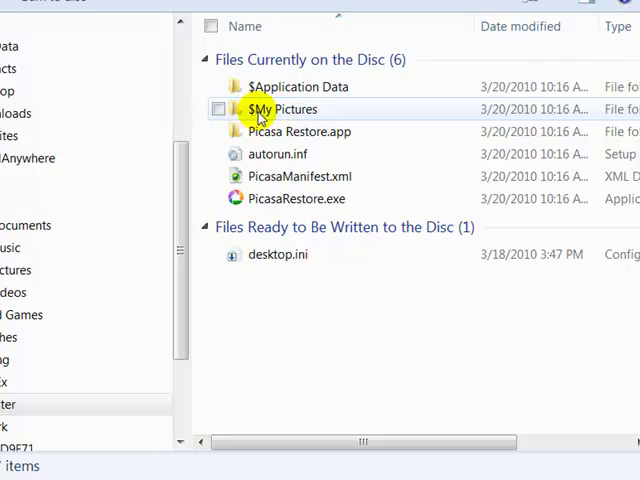
click(220, 108)
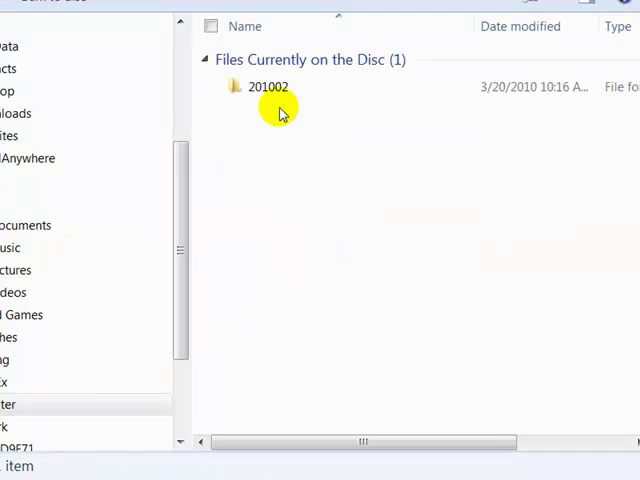
click(264, 86)
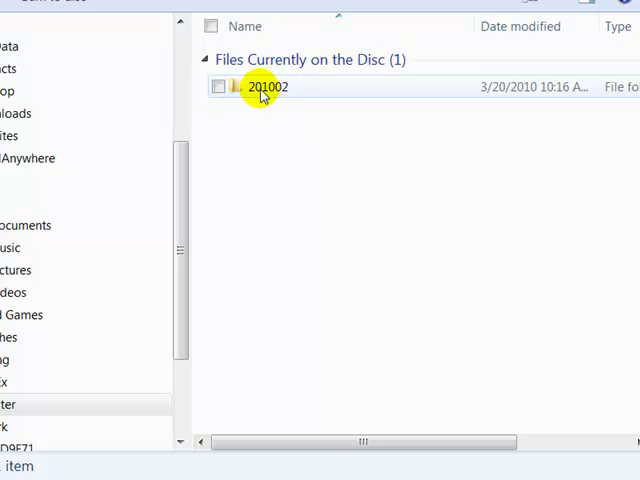
double_click(264, 86)
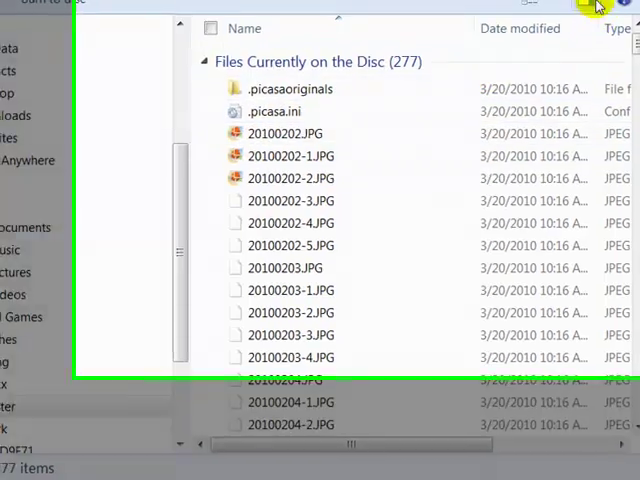
Display the 201002 photos as Medium Icons thumbnails
click(592, 8)
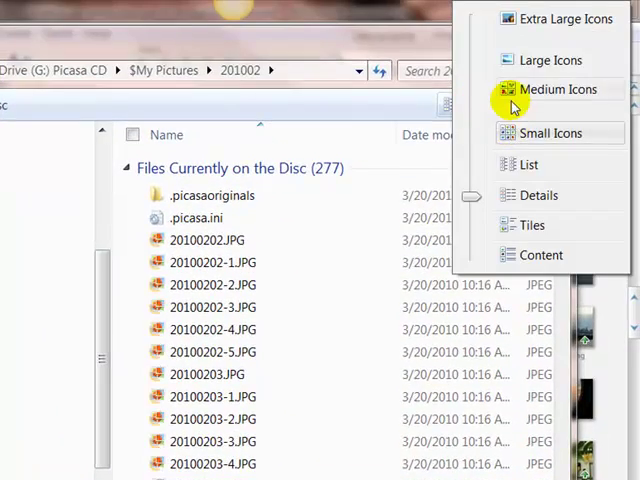
click(556, 88)
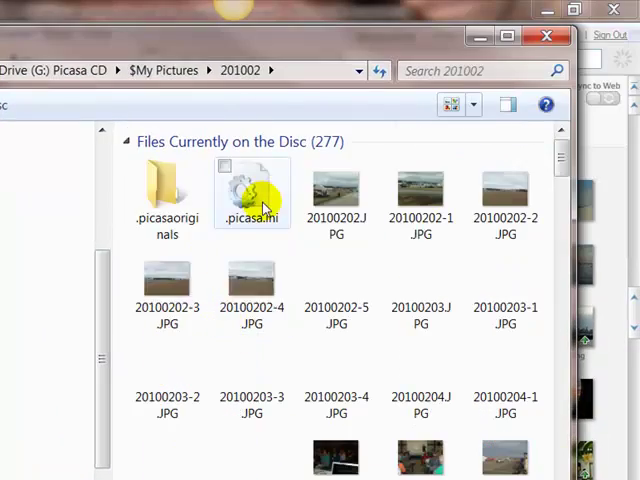